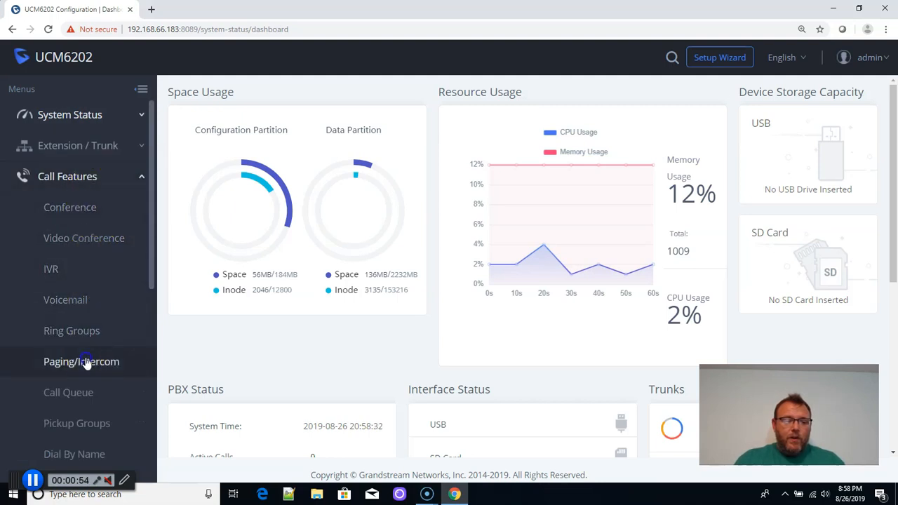
Open the Paging/Intercom group settings, showing Alert-info Header Intercom and Custom Prompt None.
left_click(81, 361)
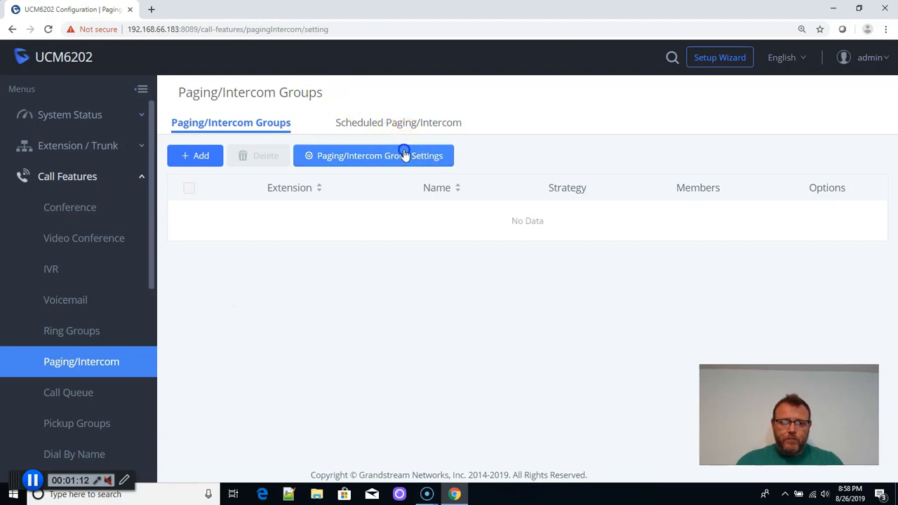
left_click(374, 155)
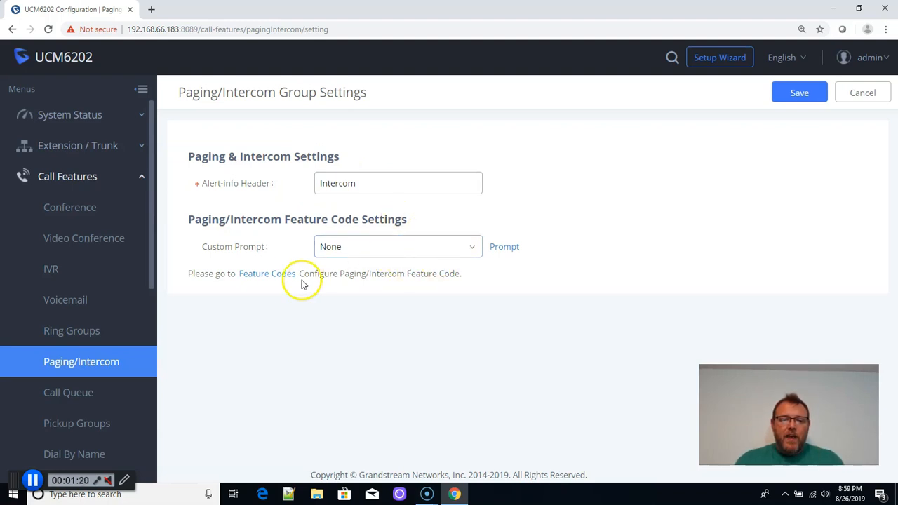
Review the feature codes, confirming Paging Prefix *81 and Intercom Prefix *80.
left_click(267, 273)
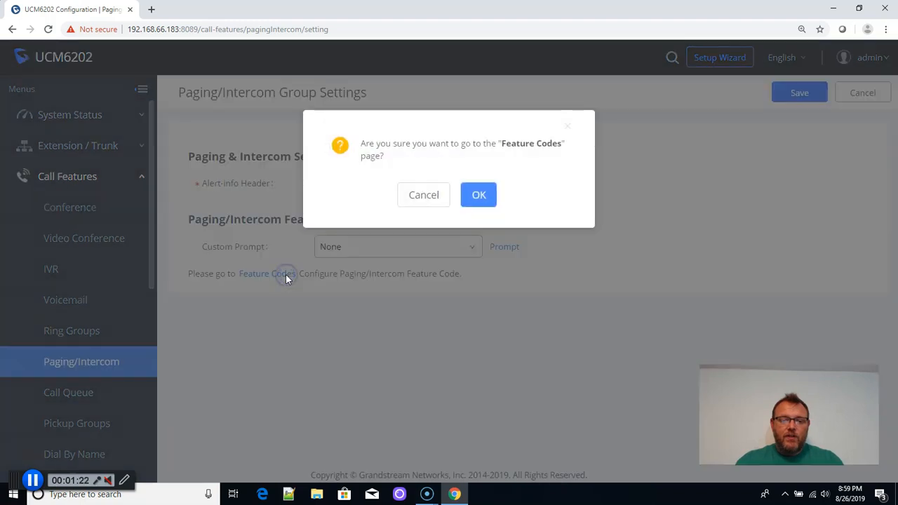
left_click(478, 194)
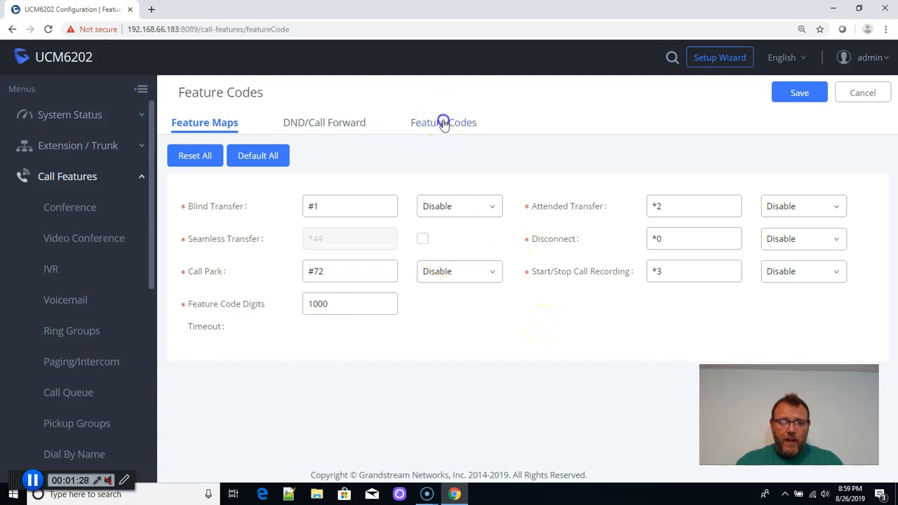
left_click(443, 122)
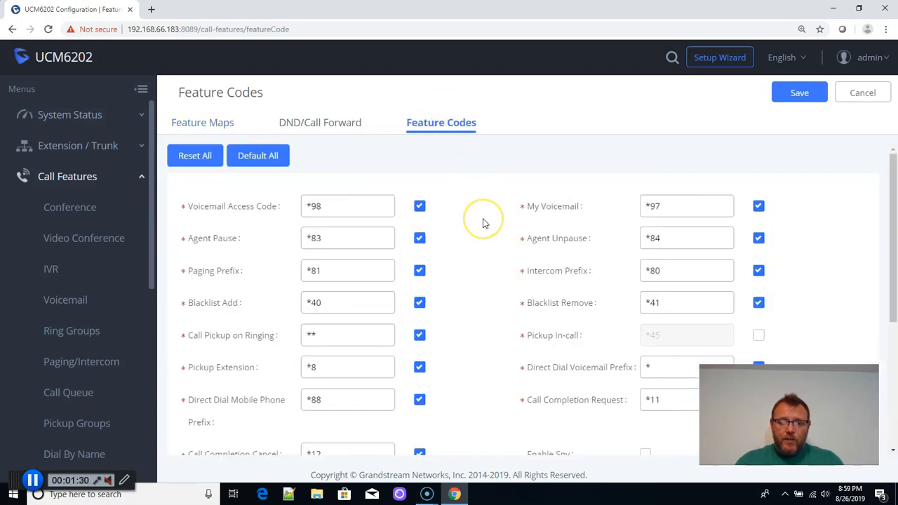
scroll("down", 3)
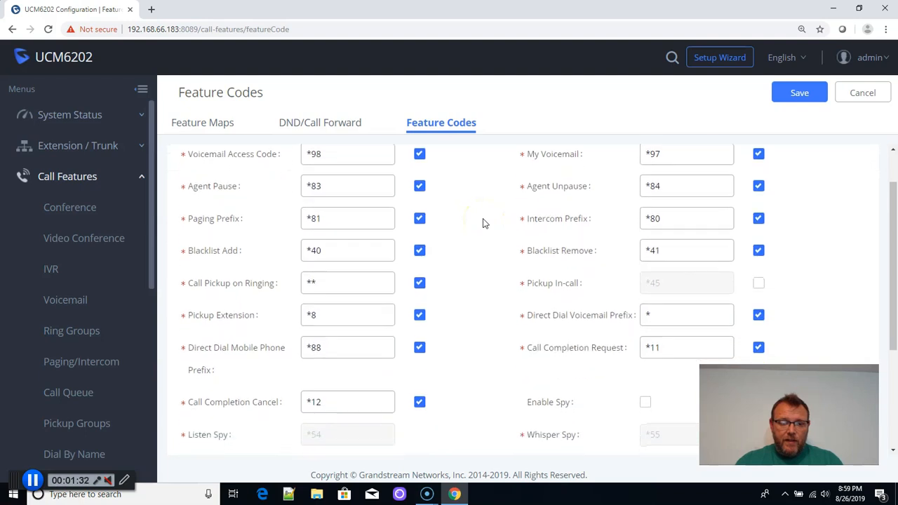
scroll("down", 3)
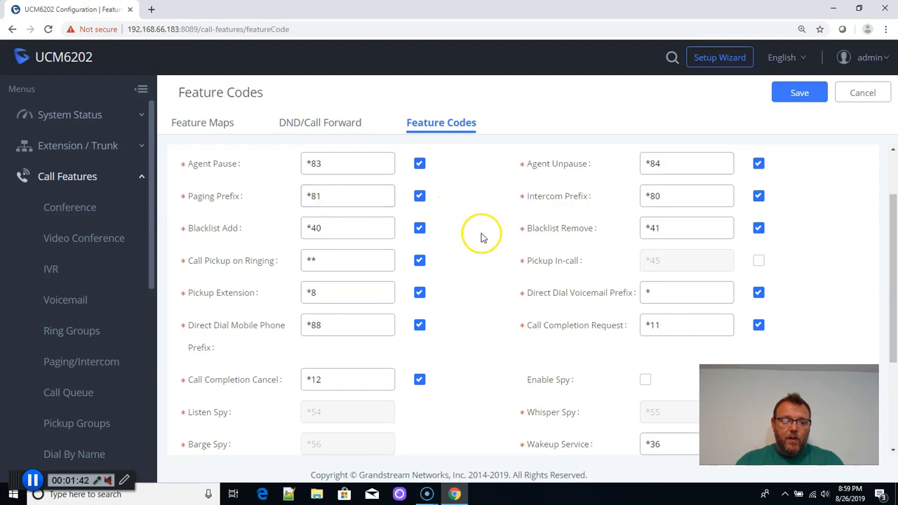
scroll("down", 3)
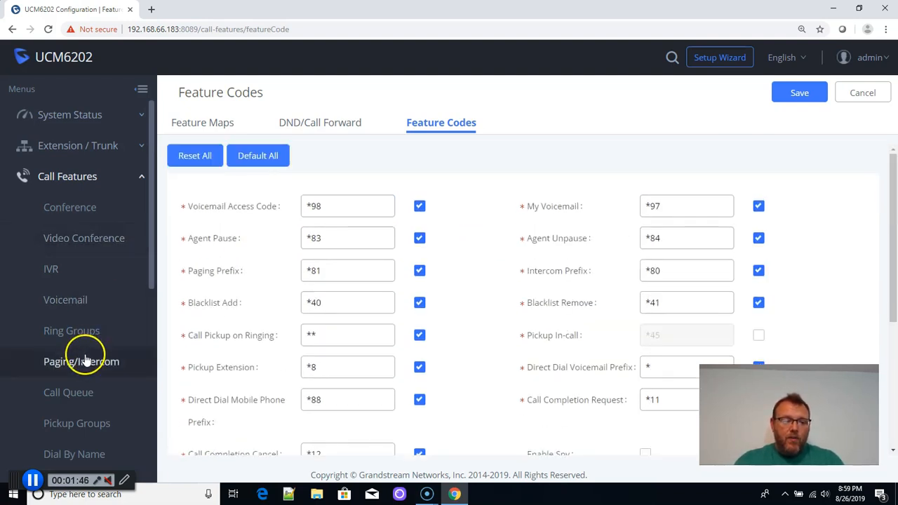
Return to the empty Paging/Intercom Groups list, glancing at scheduled paging jobs.
left_click(80, 362)
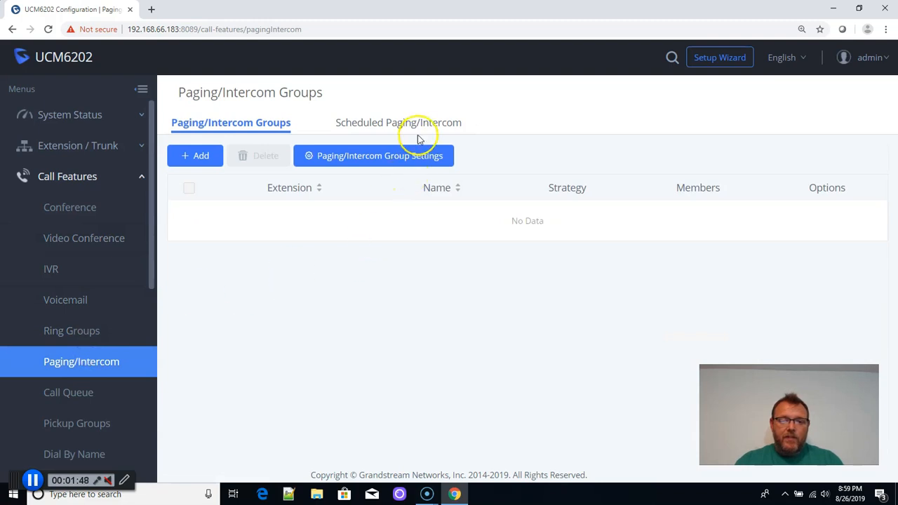
left_click(396, 122)
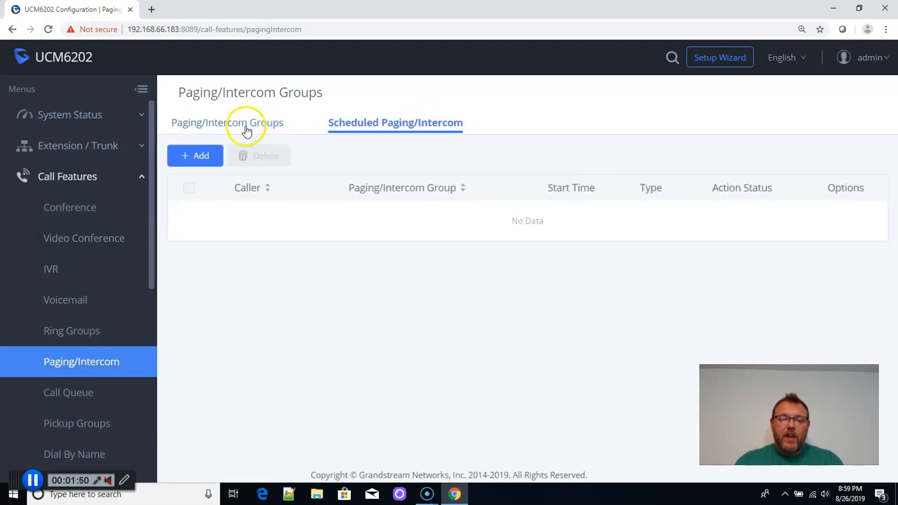
left_click(231, 122)
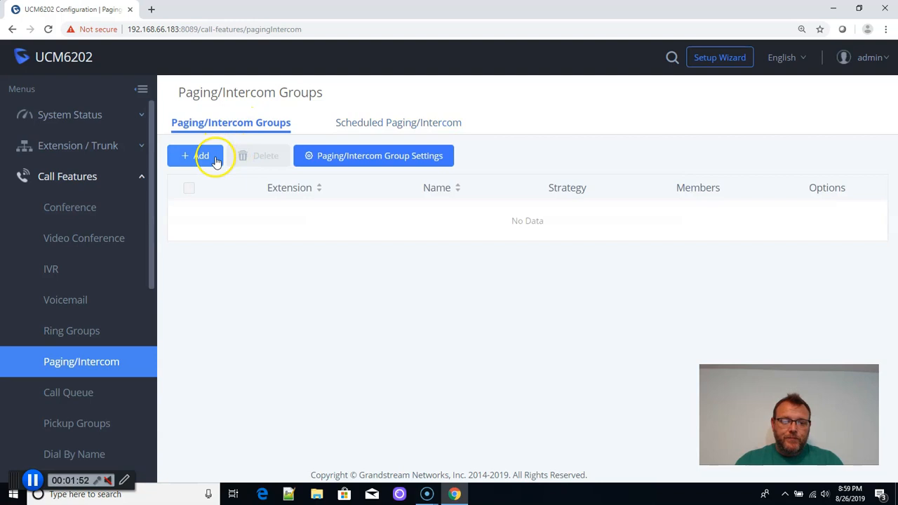
Add a new paging group named Default-Page-Group with type 1-way Paging.
left_click(199, 156)
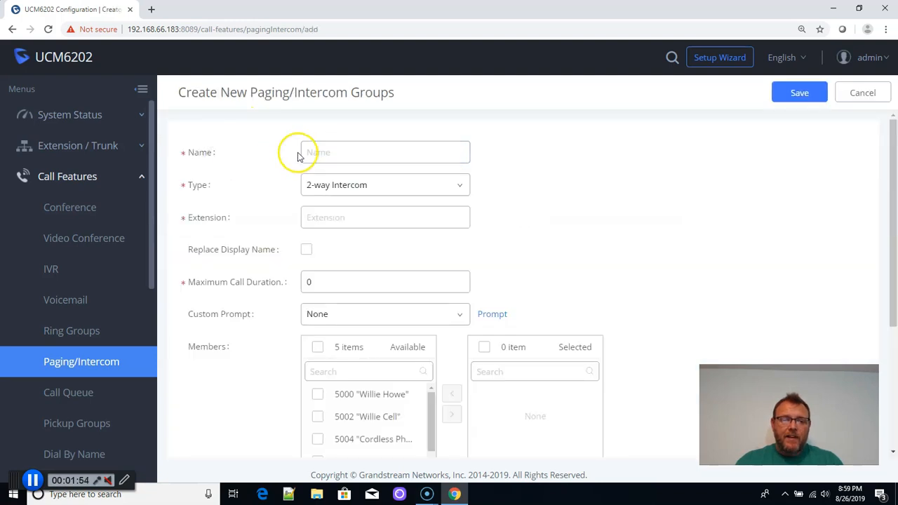
left_click(385, 152)
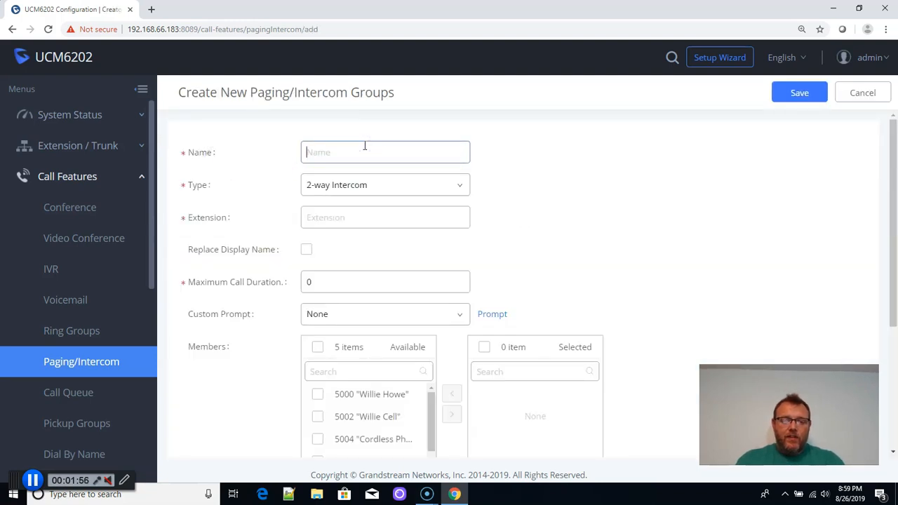
type("Default-Page-G")
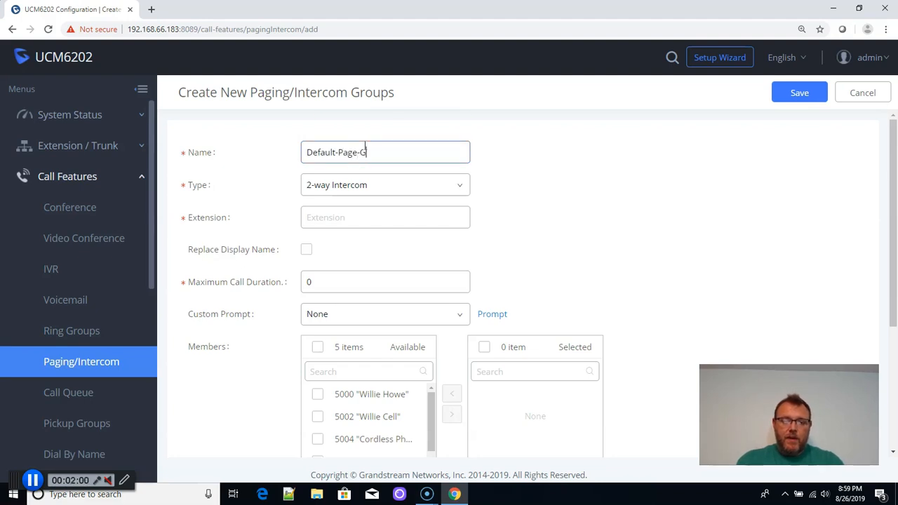
left_click(384, 185)
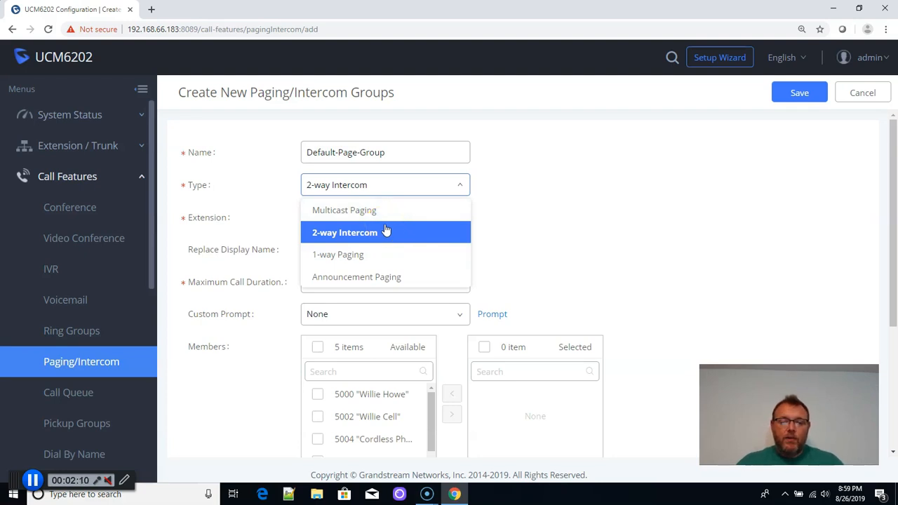
mouse_move(381, 236)
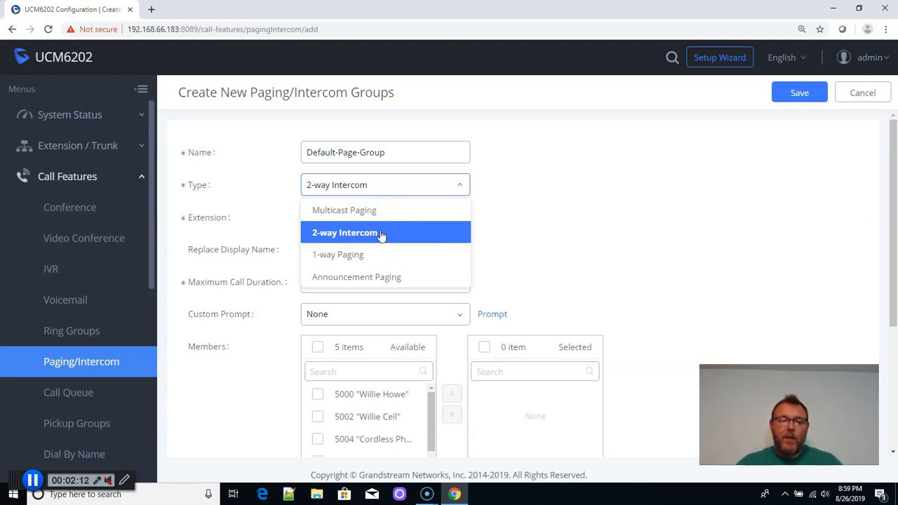
left_click(338, 254)
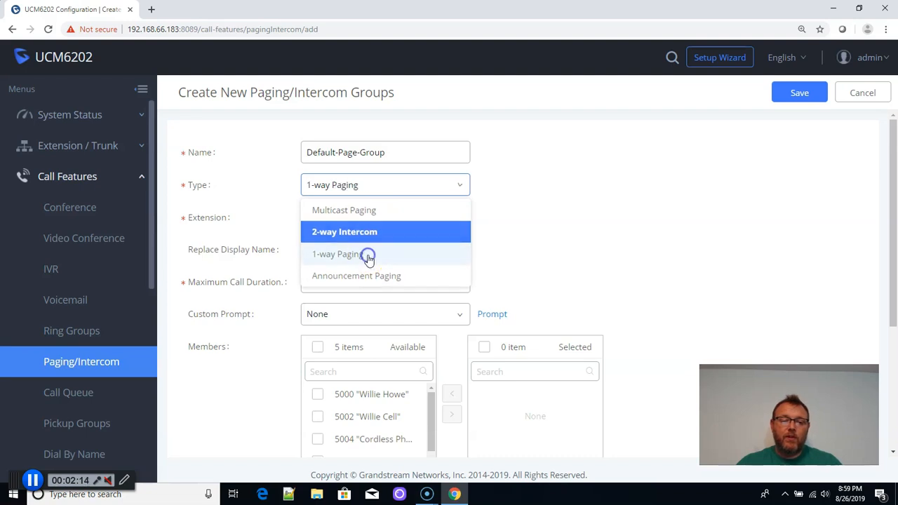
Set the paging group's extension to 6060.
left_click(336, 255)
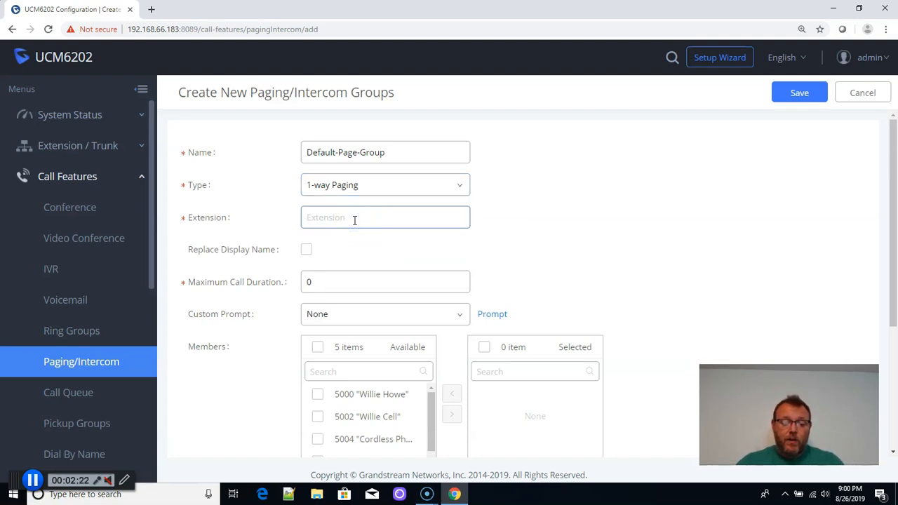
type("6")
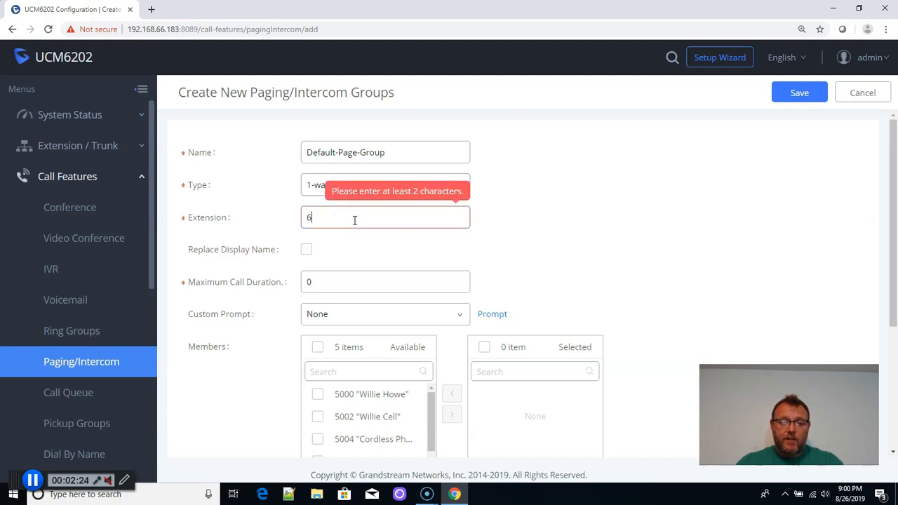
type("060")
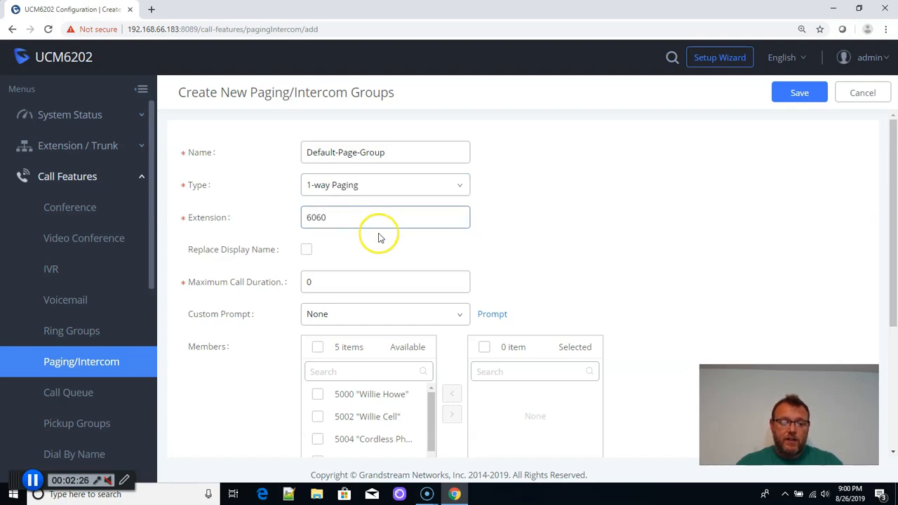
scroll("down", 3)
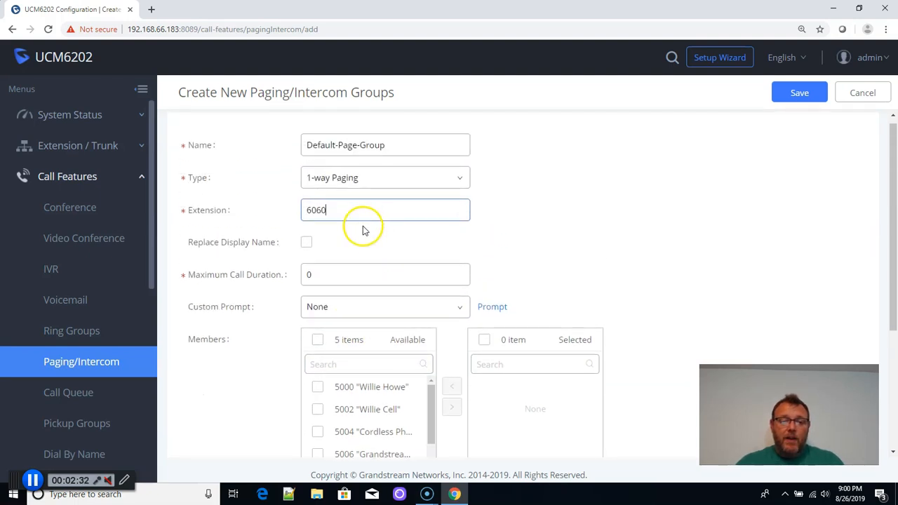
scroll("down", 3)
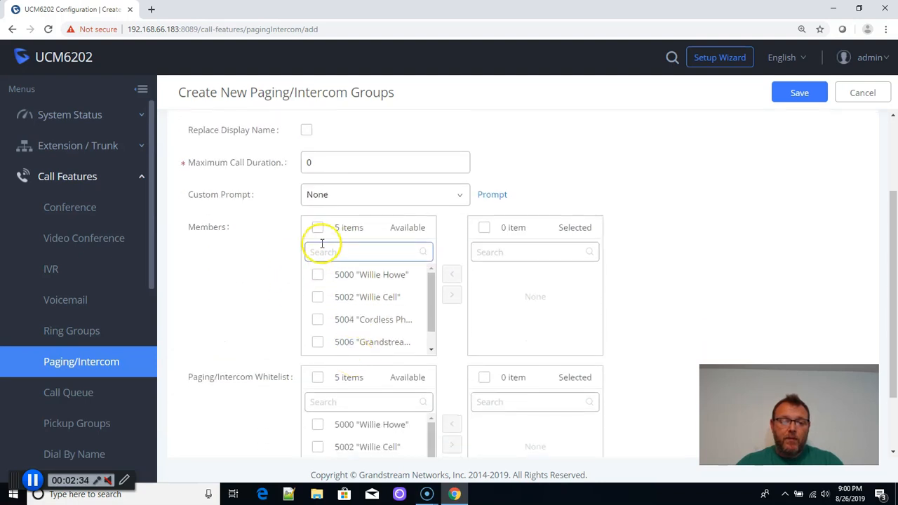
Select all five available extensions as members and save the group.
left_click(317, 226)
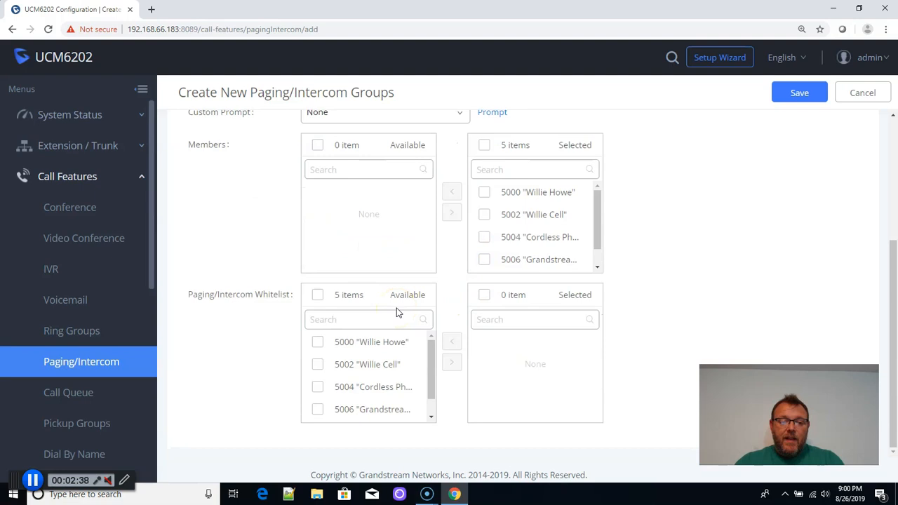
mouse_move(263, 296)
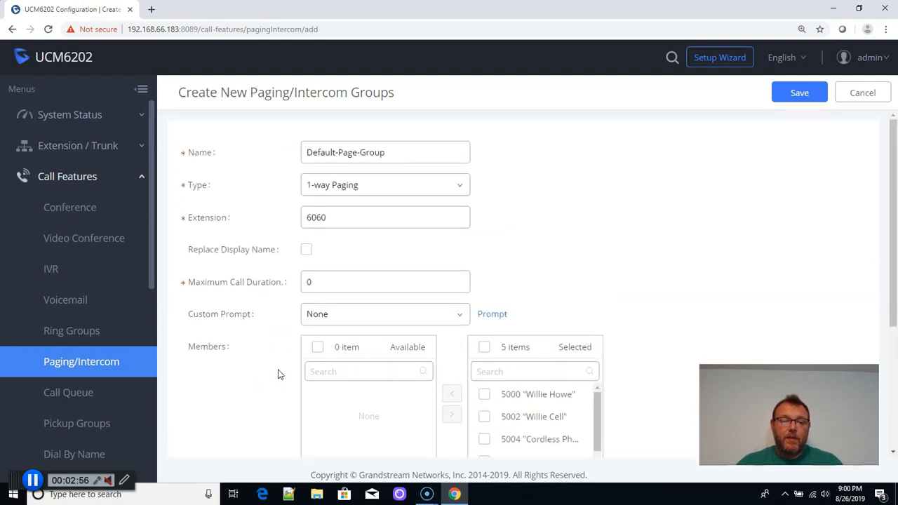
left_click(799, 92)
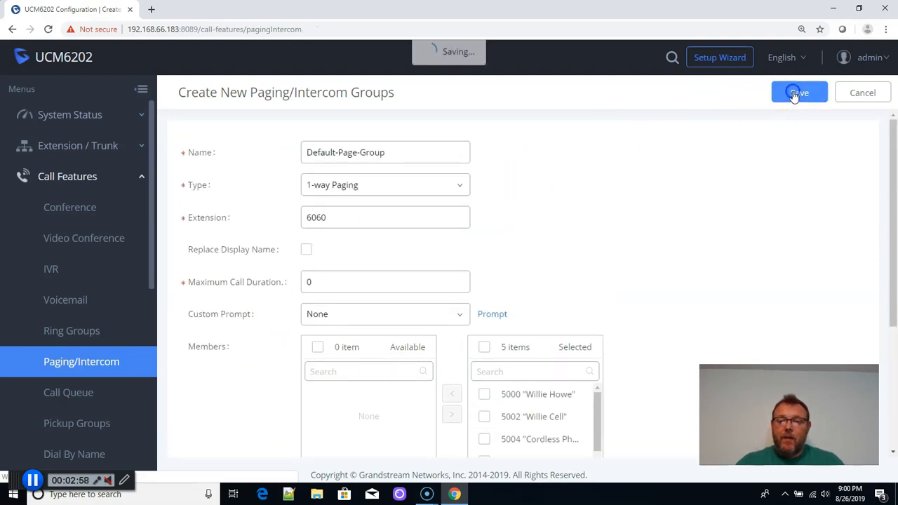
Save Default-Page-Group and apply the pending configuration changes.
left_click(798, 92)
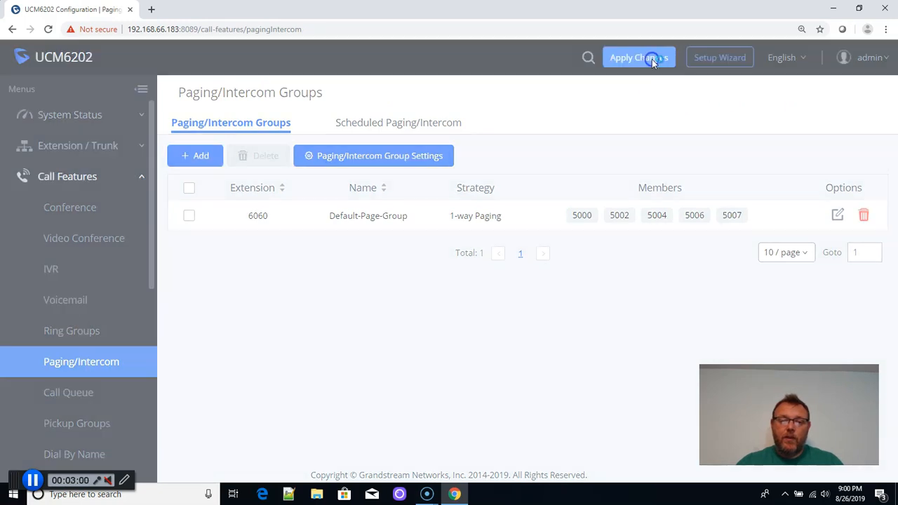
left_click(638, 57)
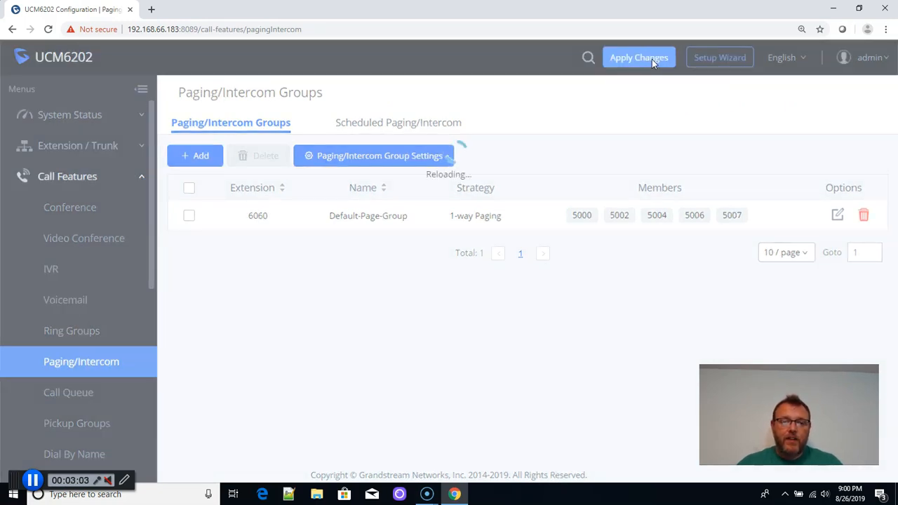
left_click(639, 56)
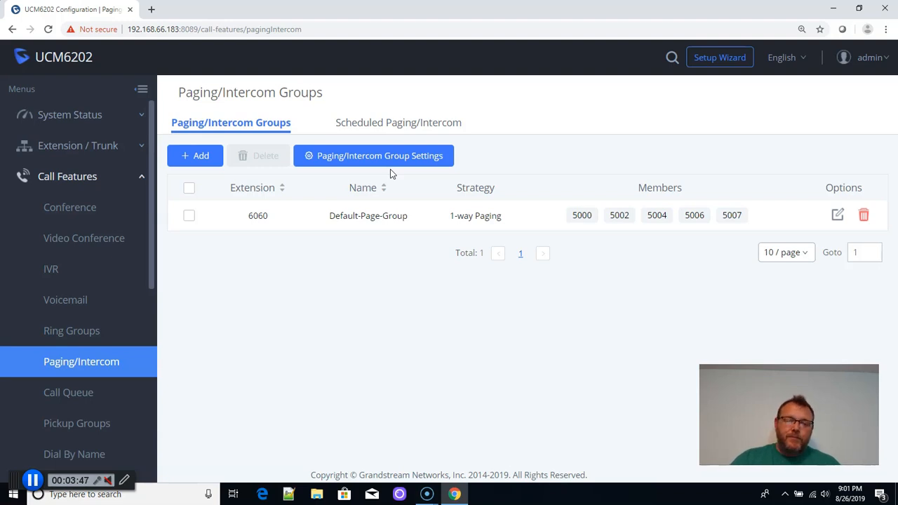
mouse_move(386, 122)
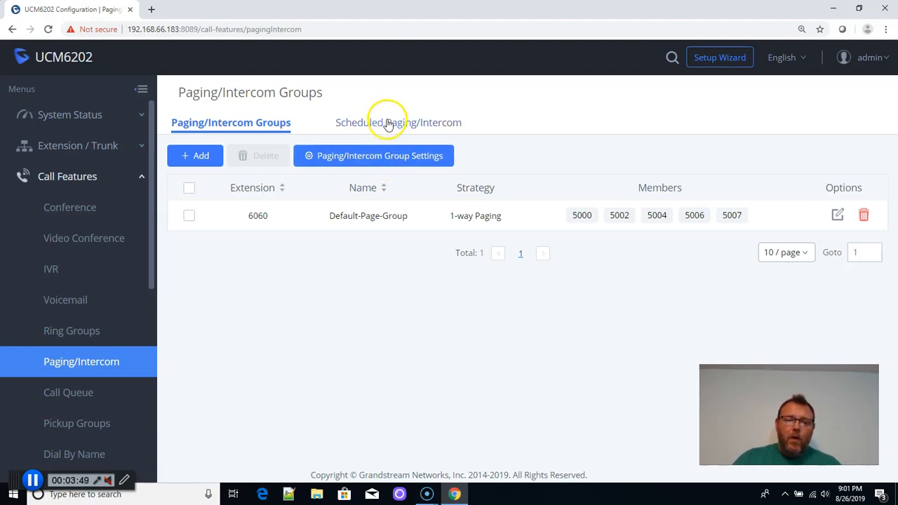
left_click(388, 123)
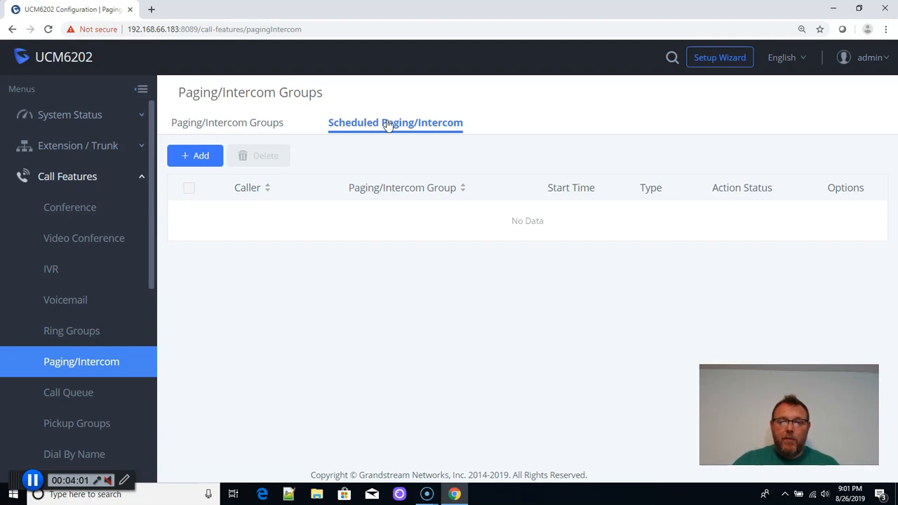
left_click(231, 122)
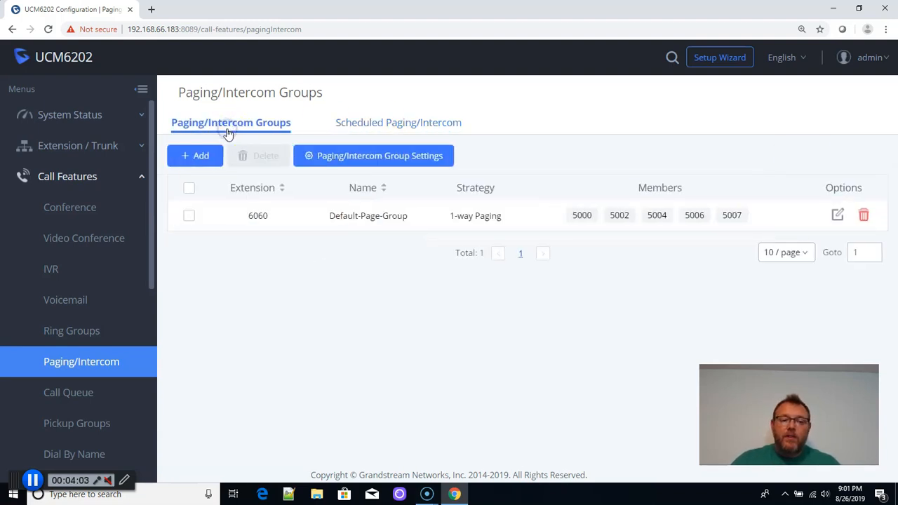